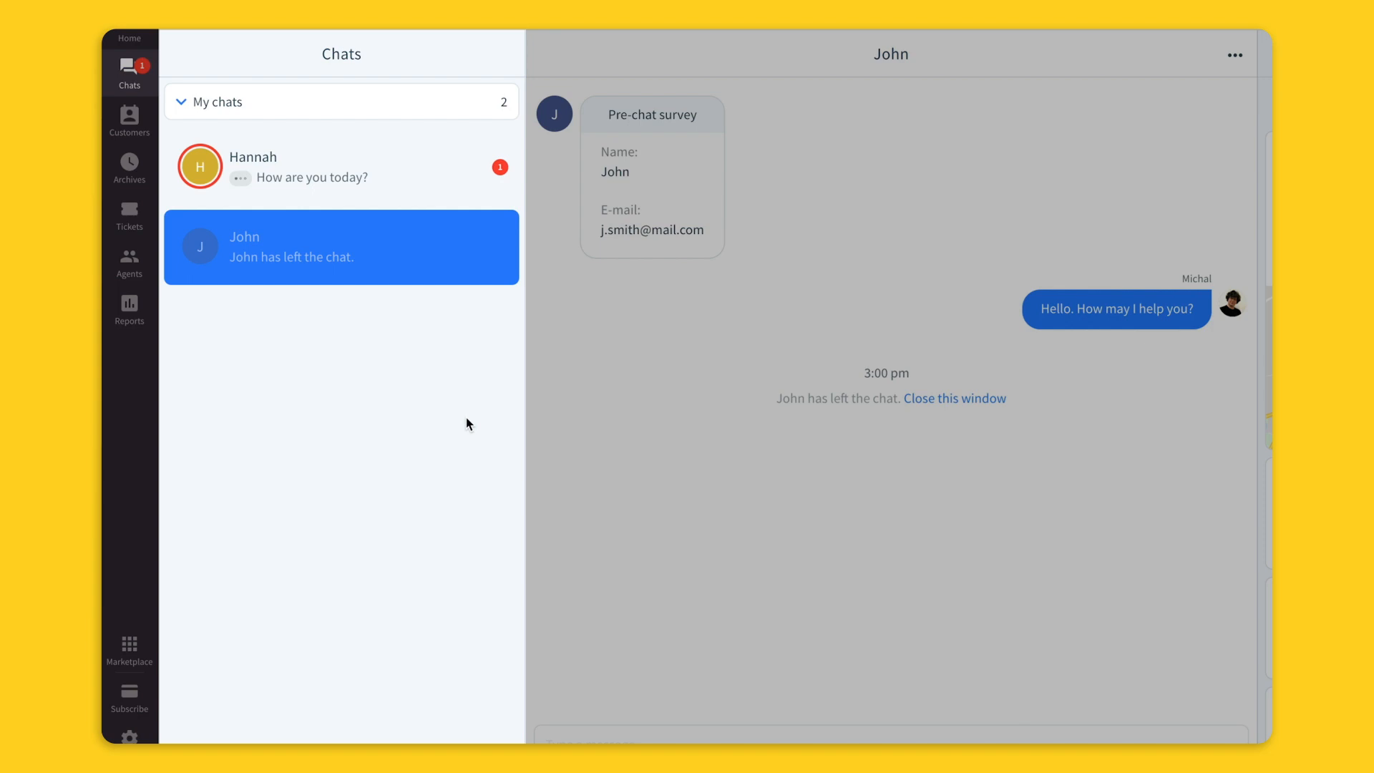
{"action": "mouse_move", "coordinate": [500, 256]}
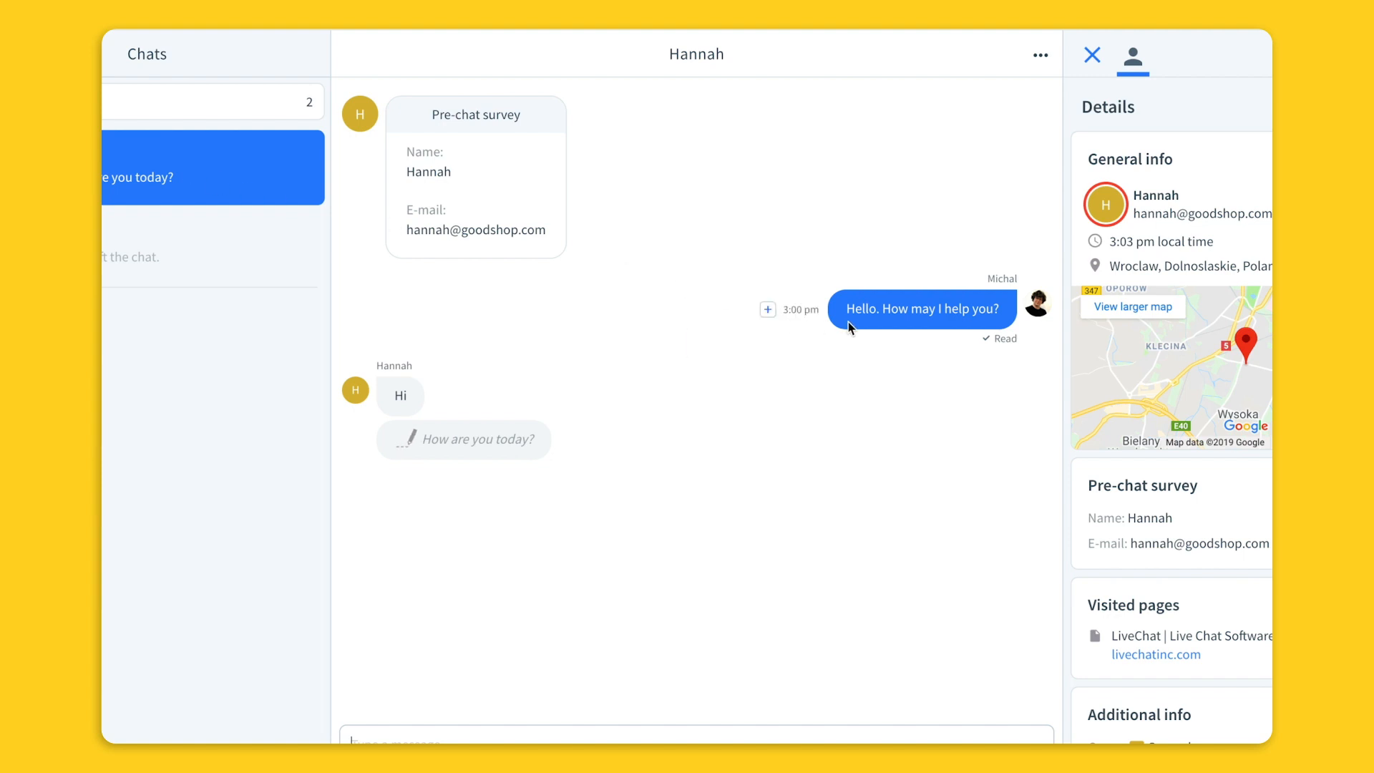
{"action": "mouse_move", "coordinate": [473, 401]}
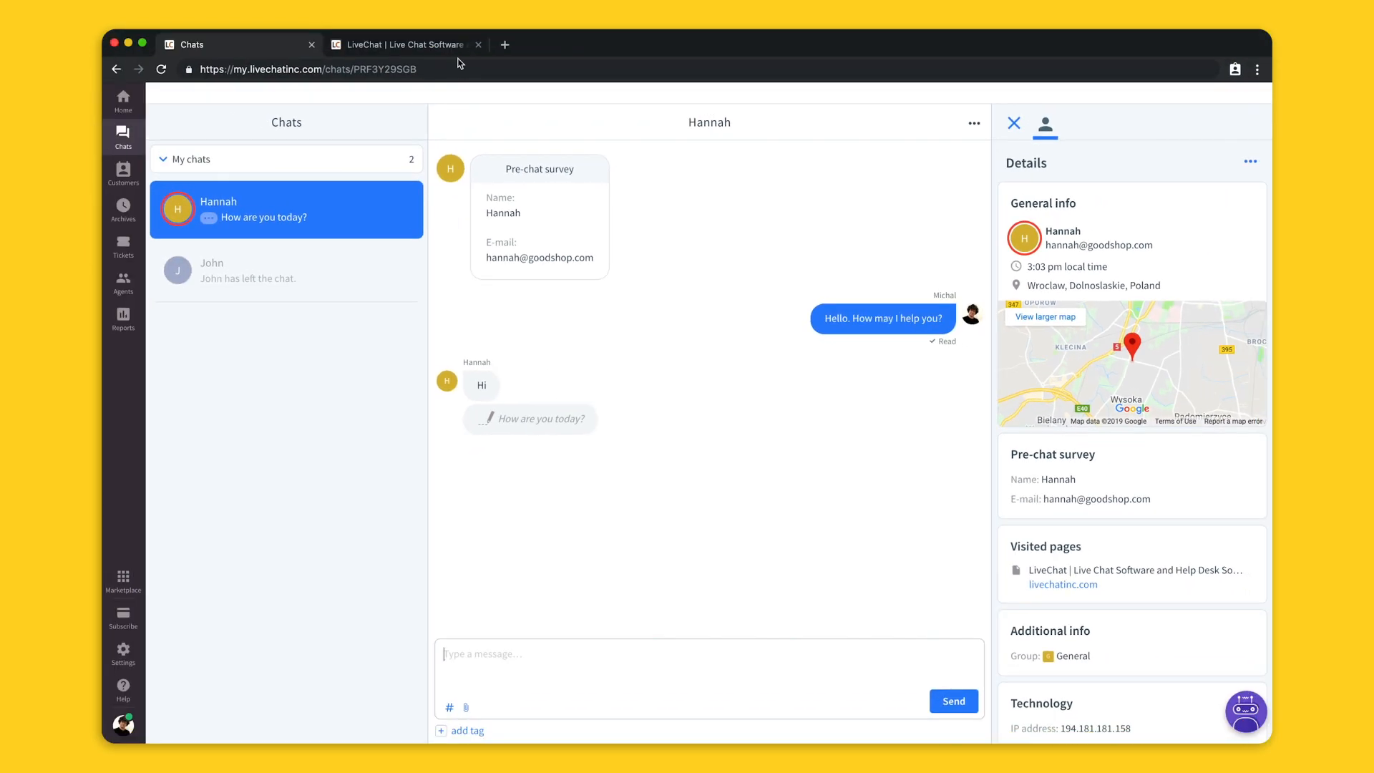
Type the reply 'I'm fine, thanks for asking.' in Hannah's chat while checking the visitor widget
{"action": "left_click", "coordinate": [404, 44]}
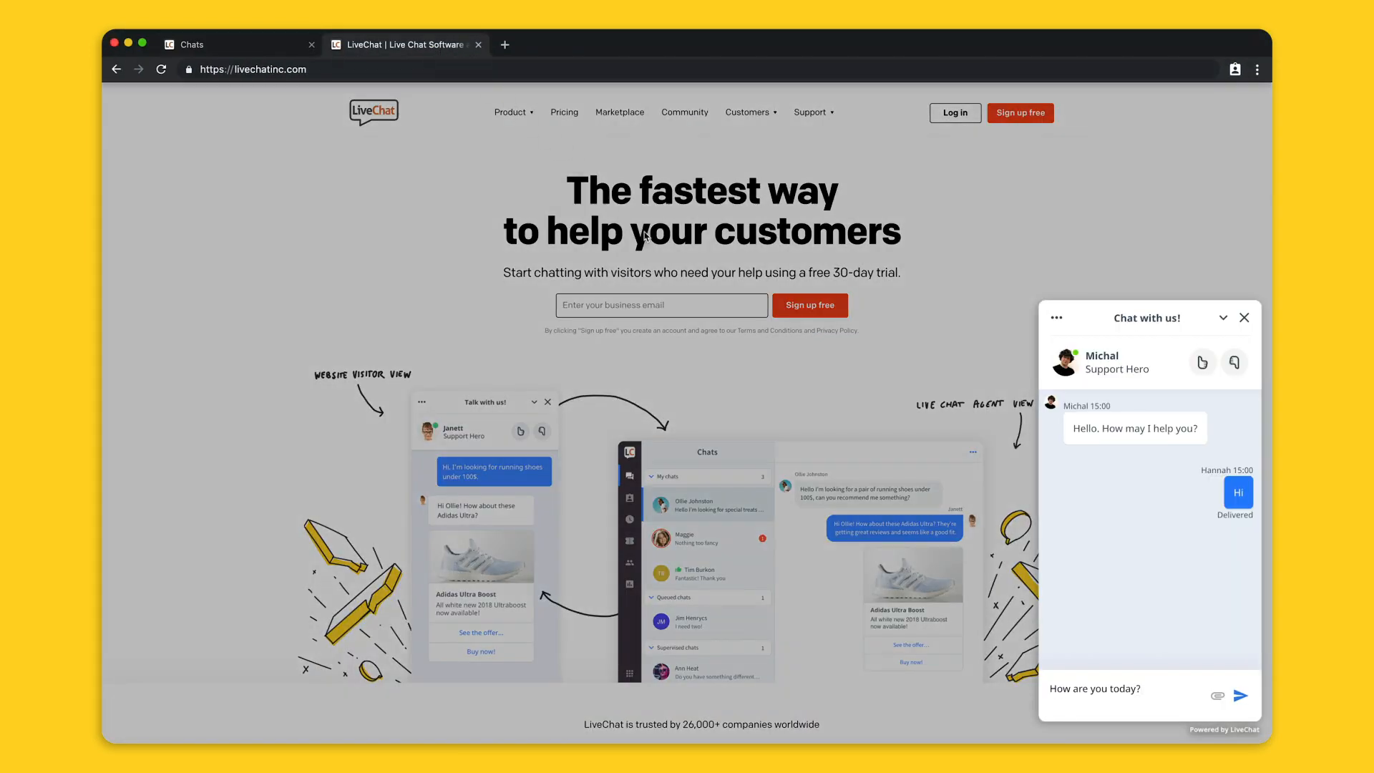
{"action": "left_click", "coordinate": [236, 45]}
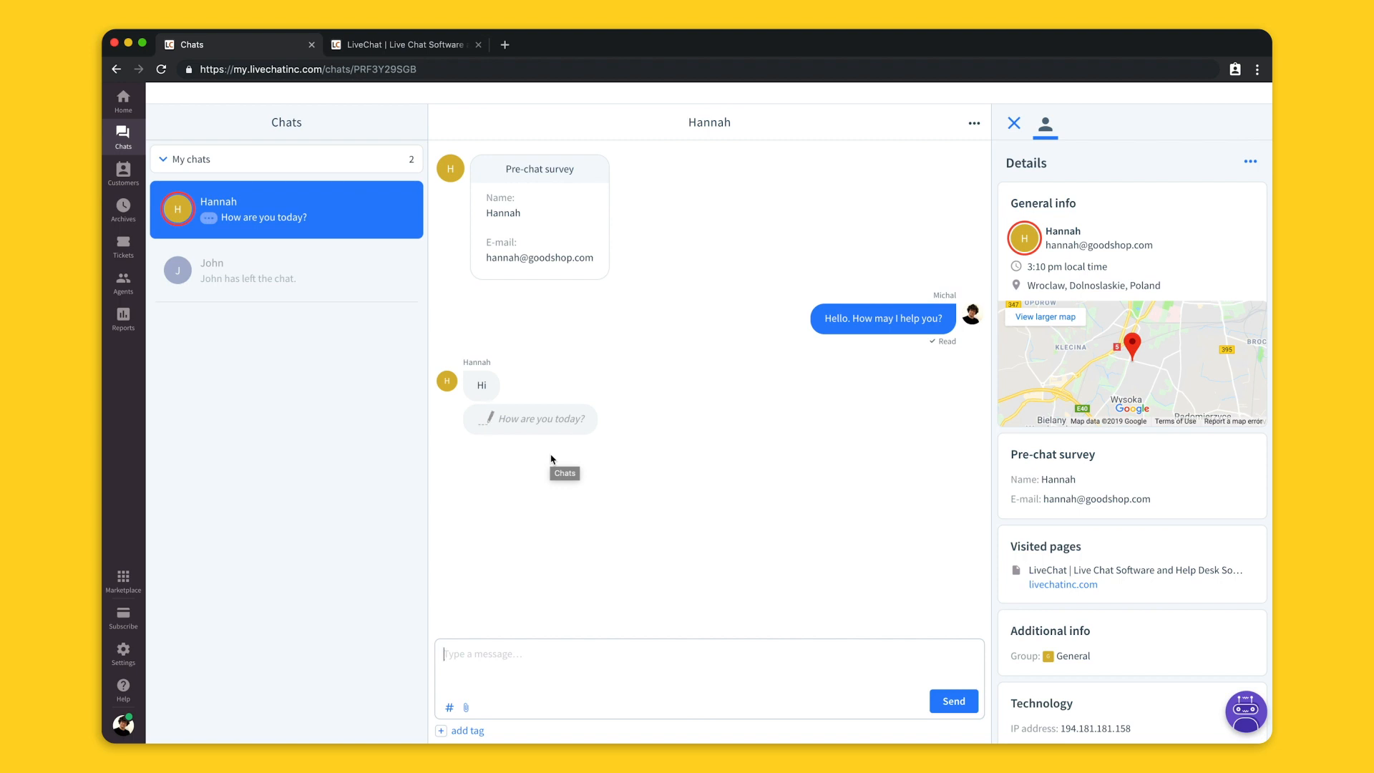
{"action": "type", "text": "I'm fine, thanks for asking."}
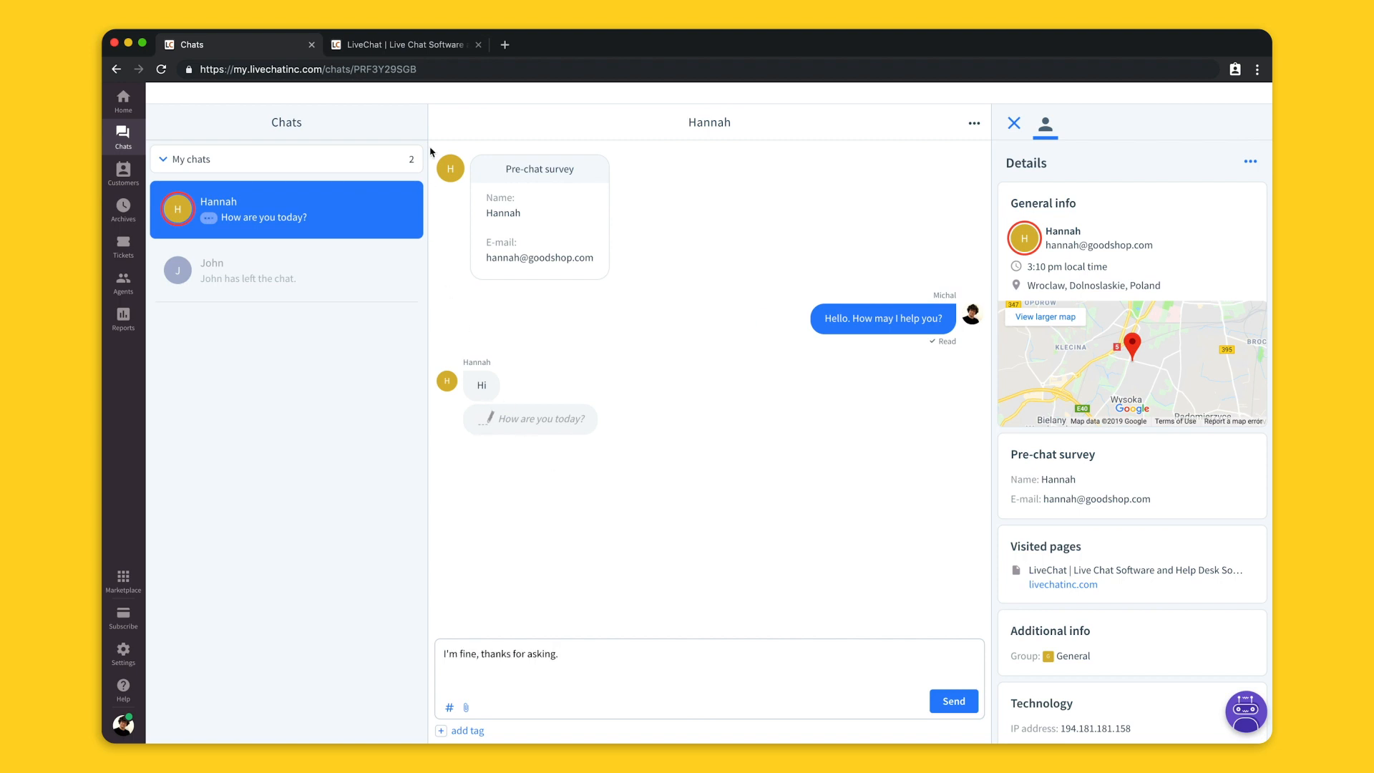
{"action": "left_click", "coordinate": [405, 45]}
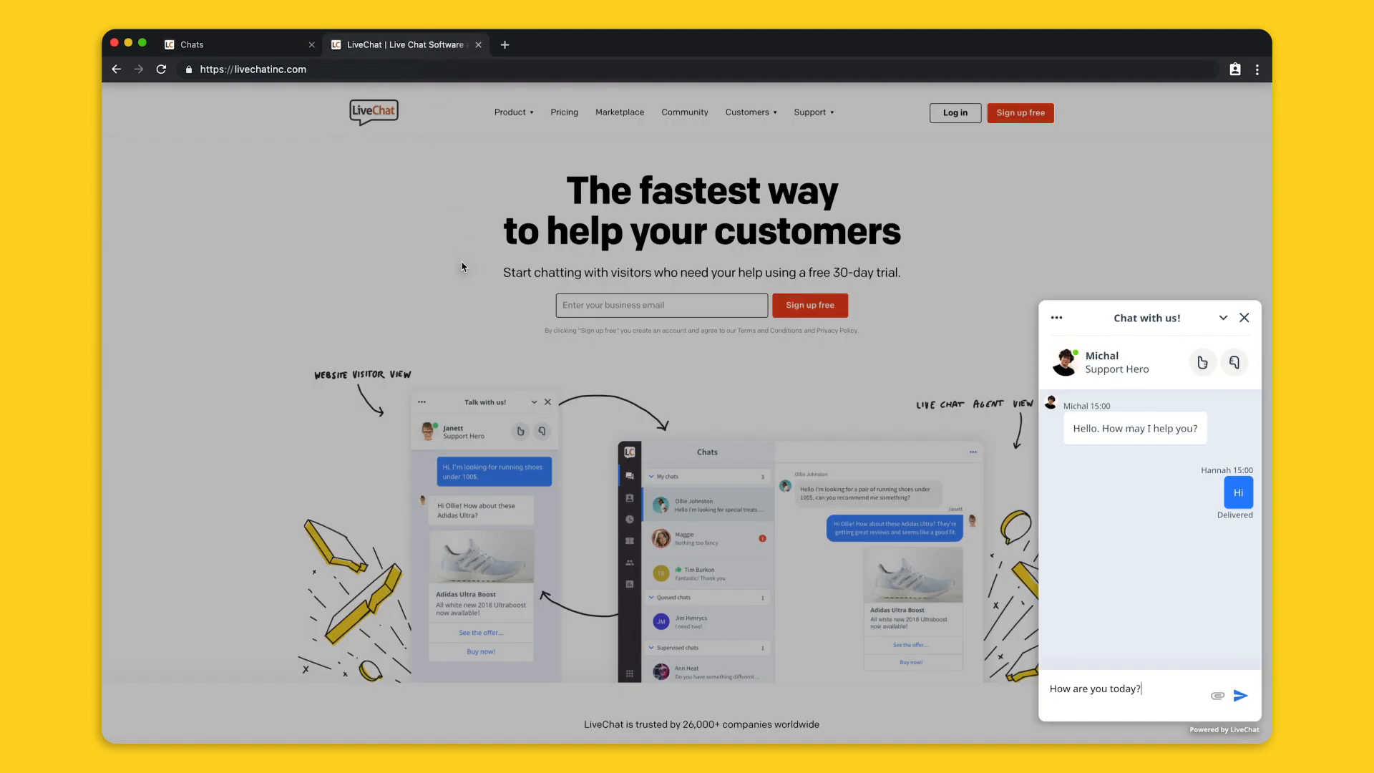
{"action": "mouse_move", "coordinate": [245, 52]}
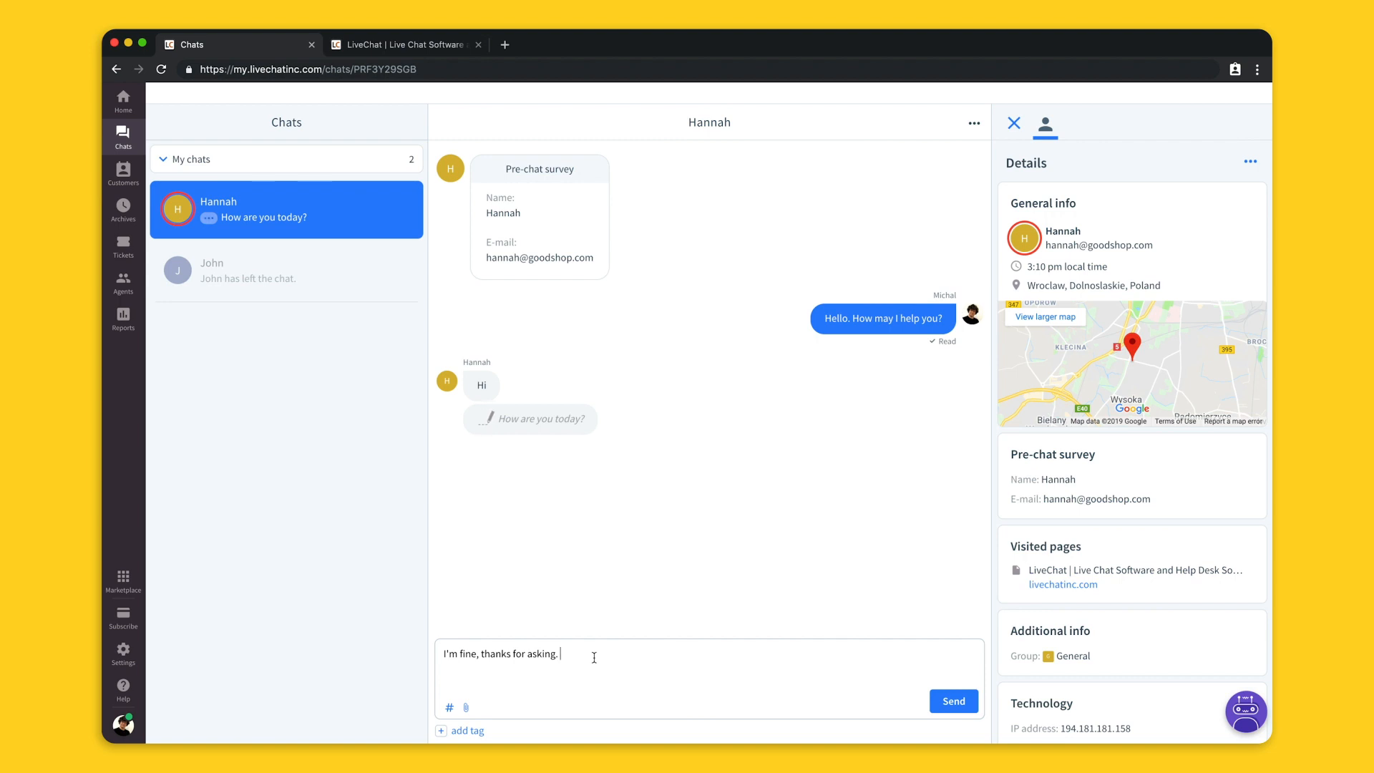
Insert the canned pricing response via '#pric', adding the livechatinc.com/pricing link to the draft
{"action": "type", "text": "#"}
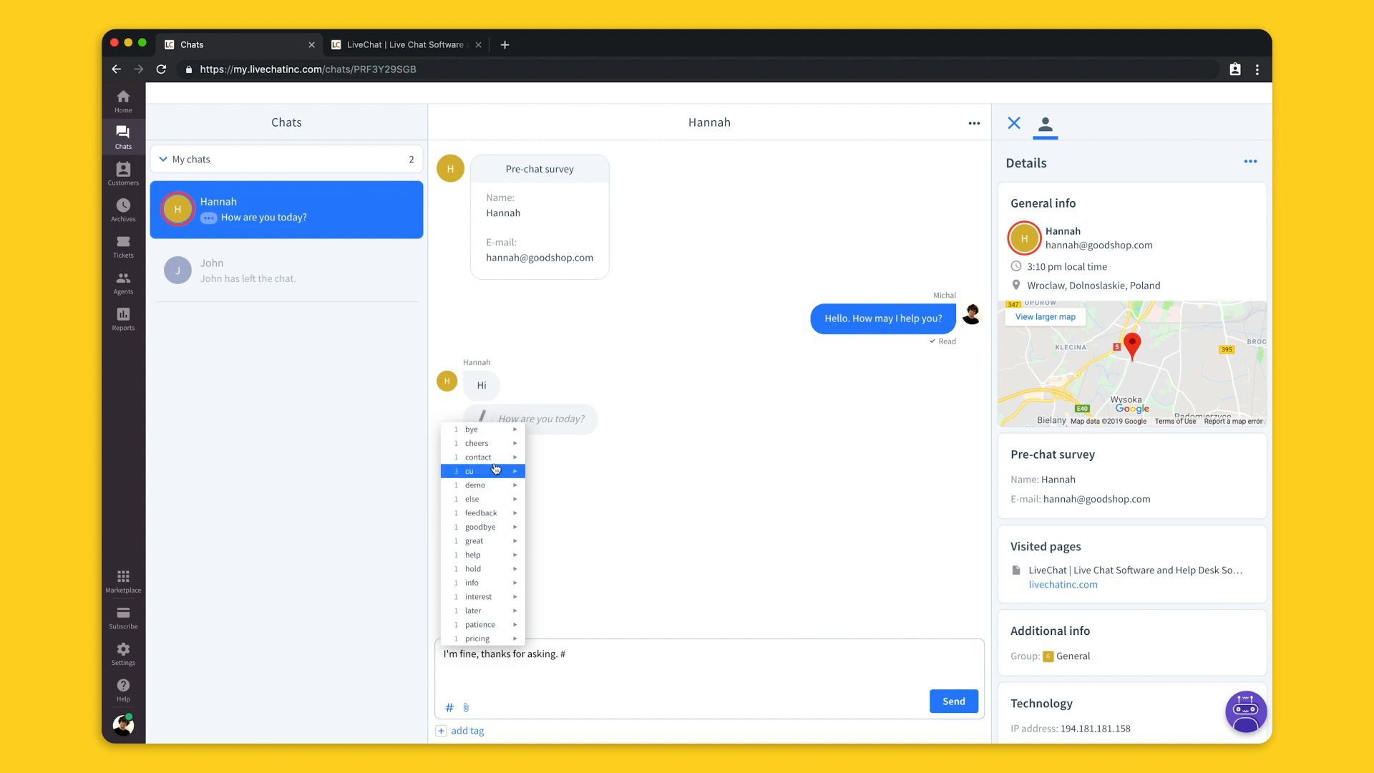
{"action": "mouse_move", "coordinate": [494, 618]}
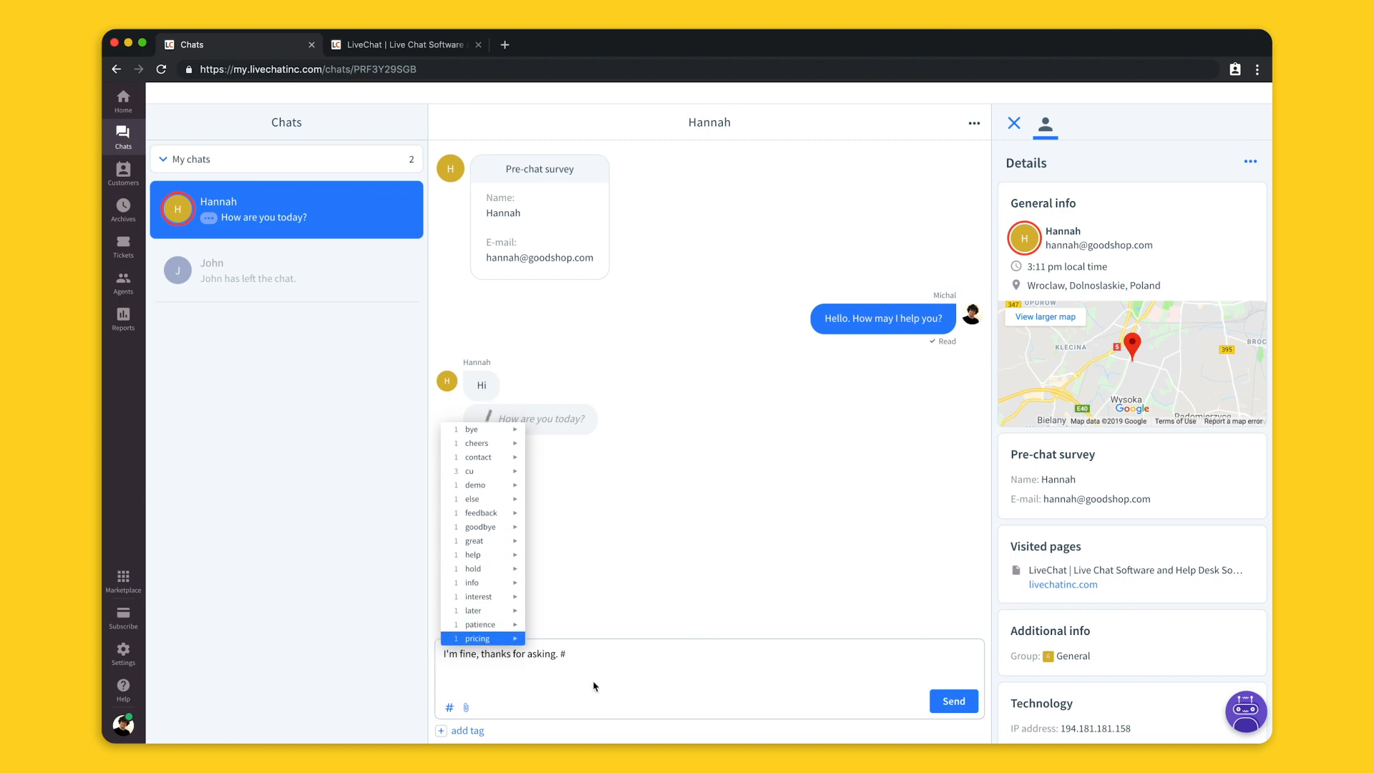
{"action": "type", "text": "pricing page: https://livechatinc.com/pricing"}
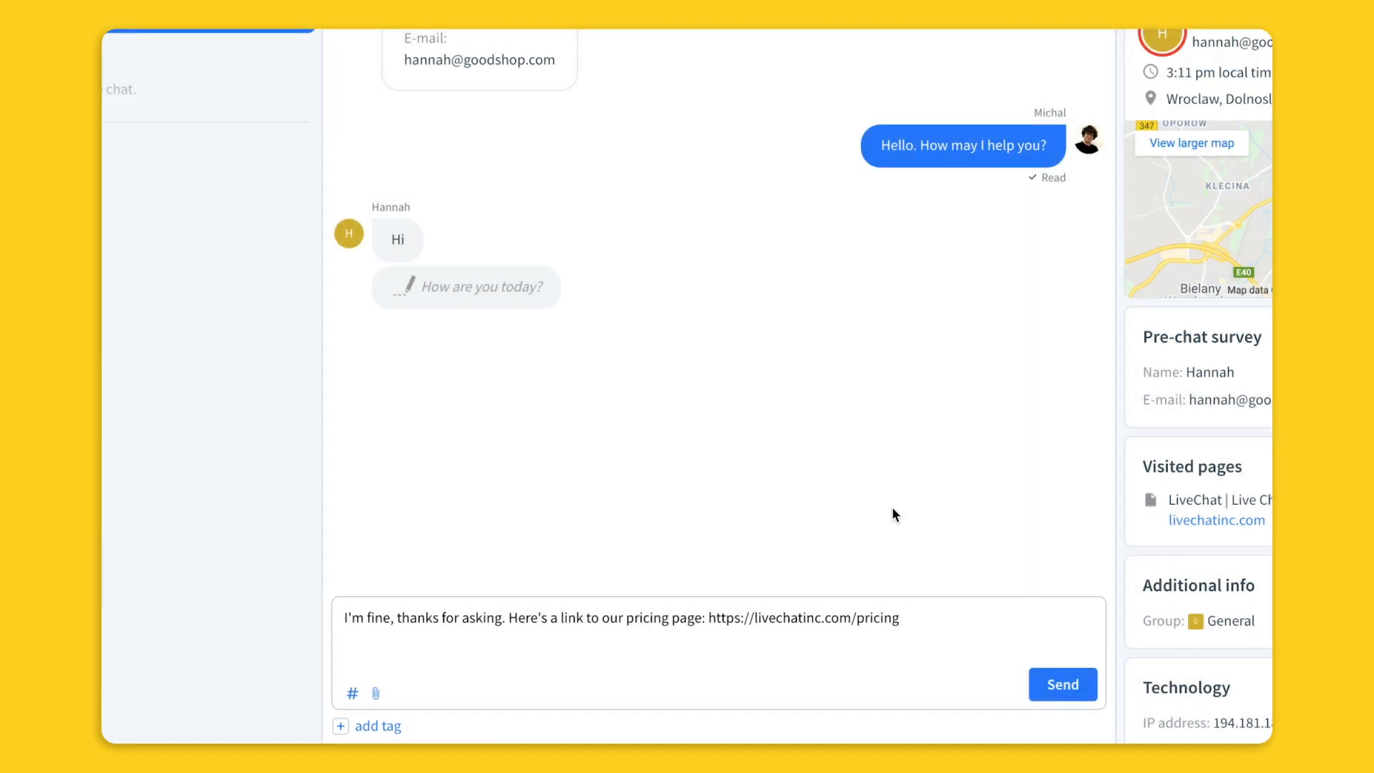
Add the 'support' tag to Hannah's chat, then go to the Customers list
{"action": "left_click", "coordinate": [368, 726]}
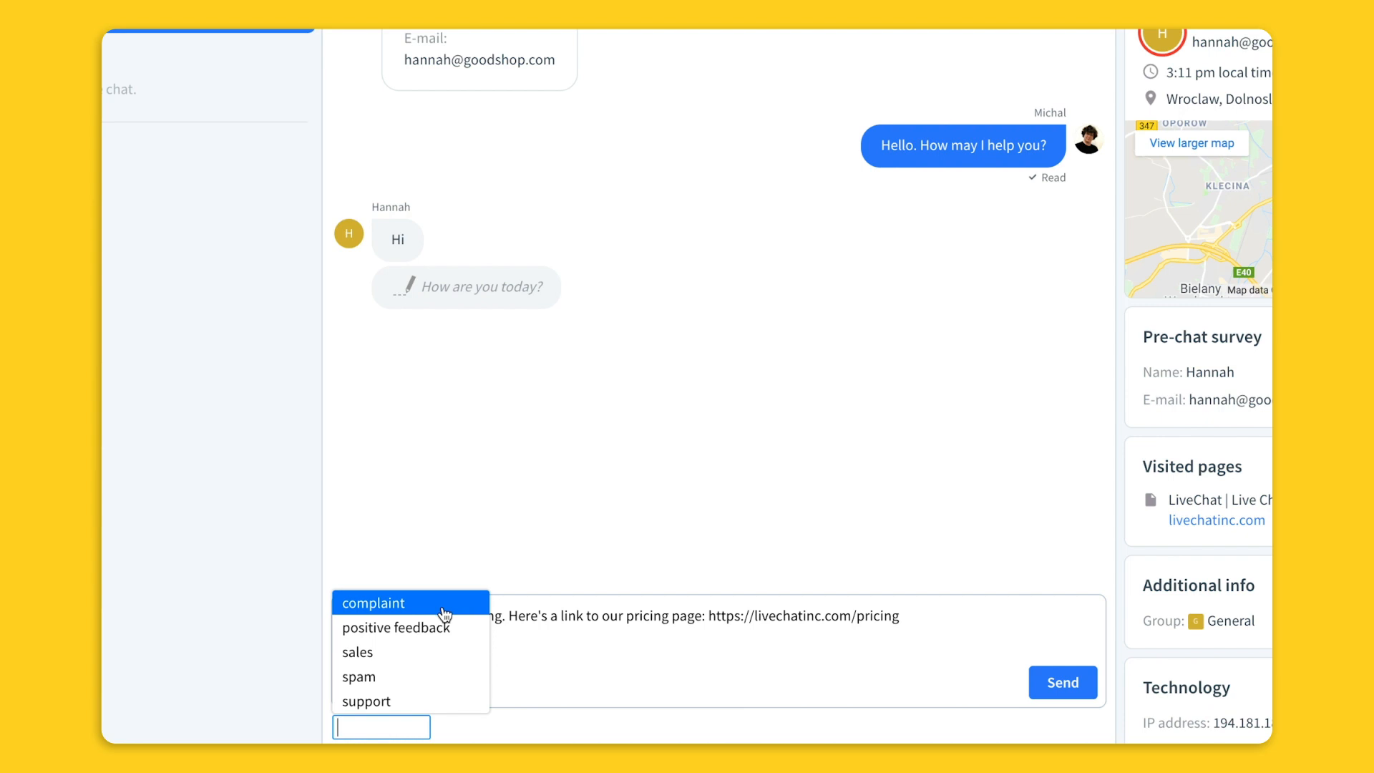
{"action": "mouse_move", "coordinate": [426, 627]}
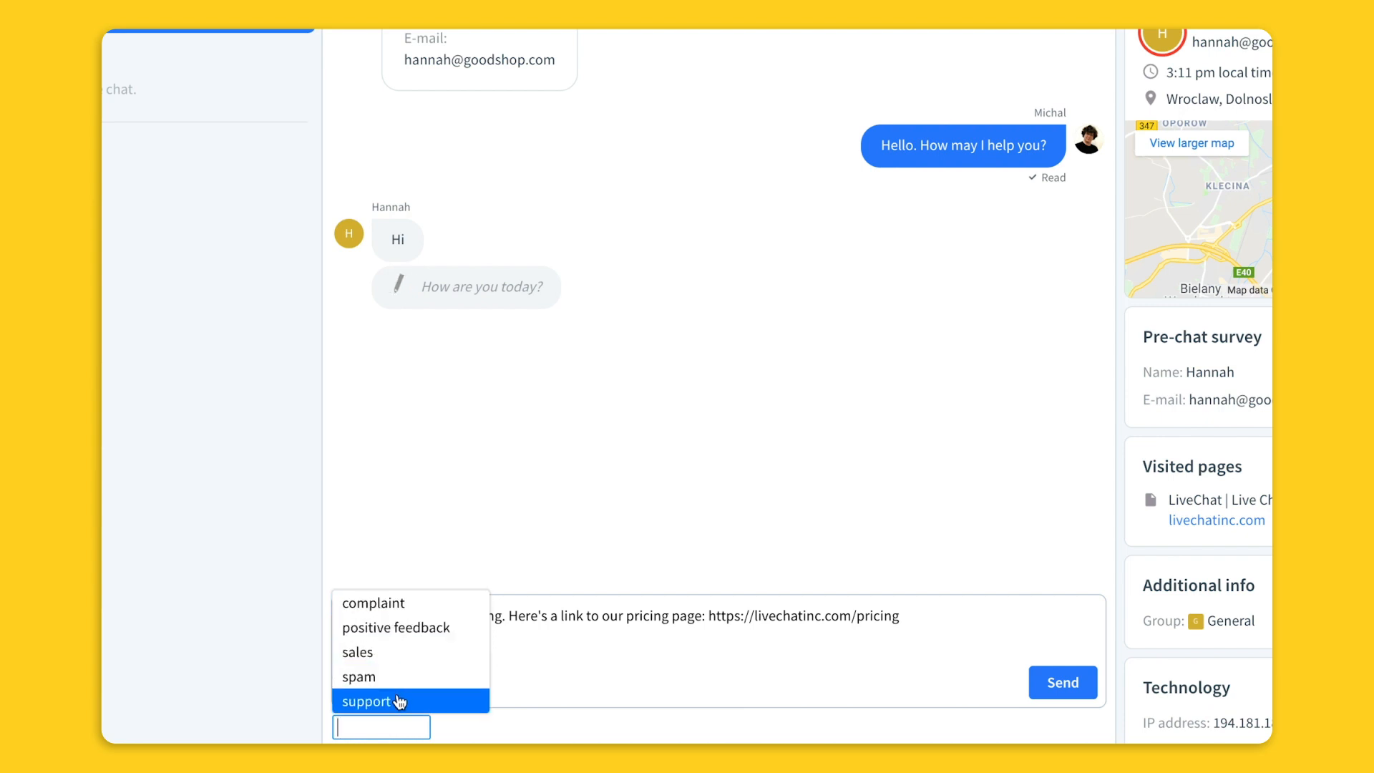
{"action": "left_click", "coordinate": [368, 701]}
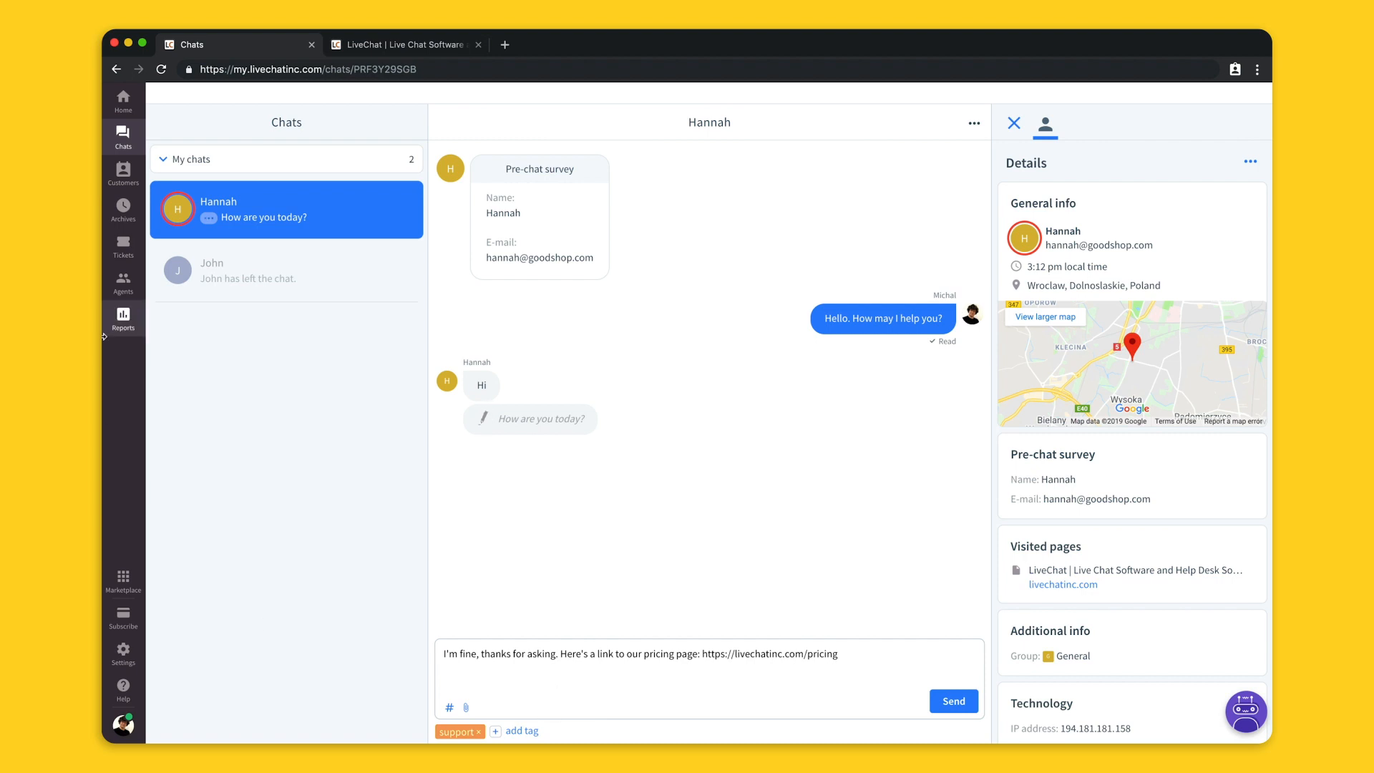
{"action": "left_click", "coordinate": [123, 174]}
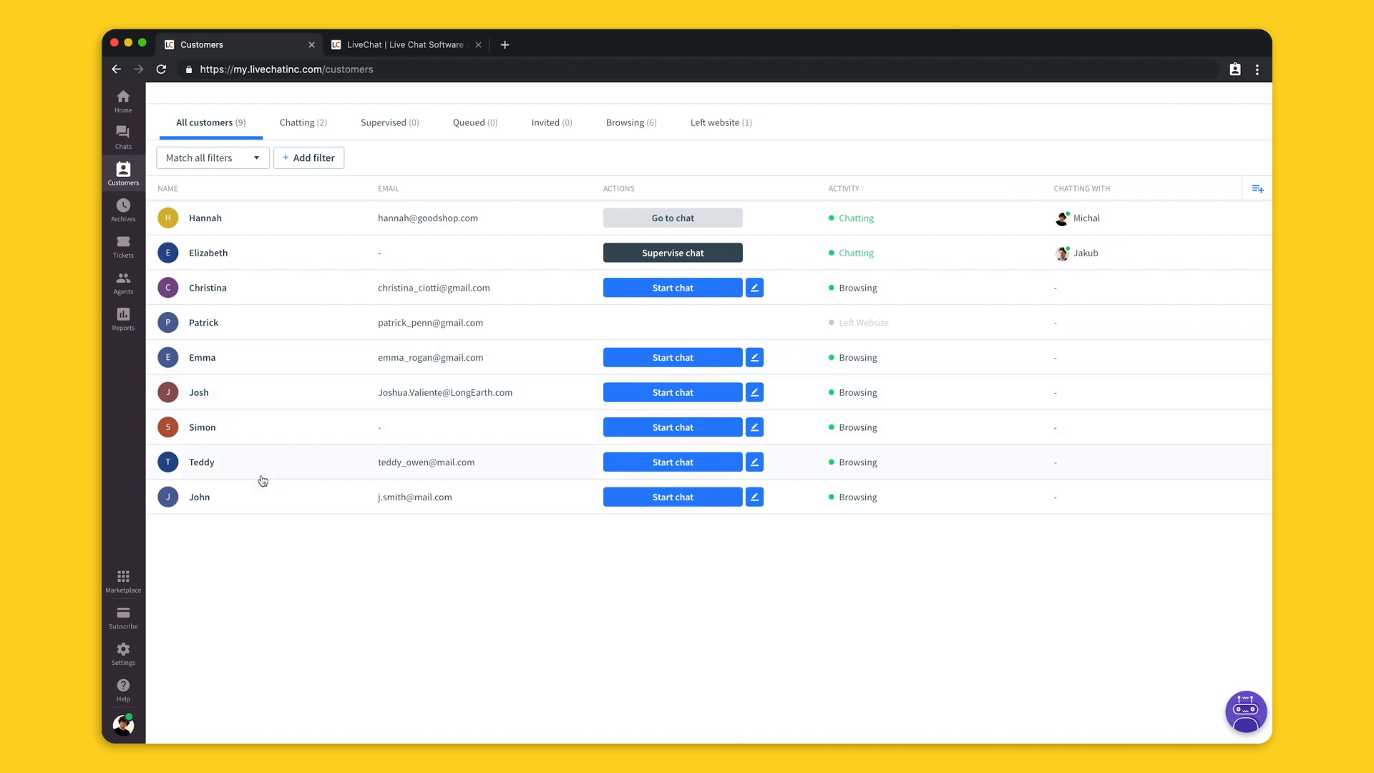
{"action": "mouse_move", "coordinate": [258, 531]}
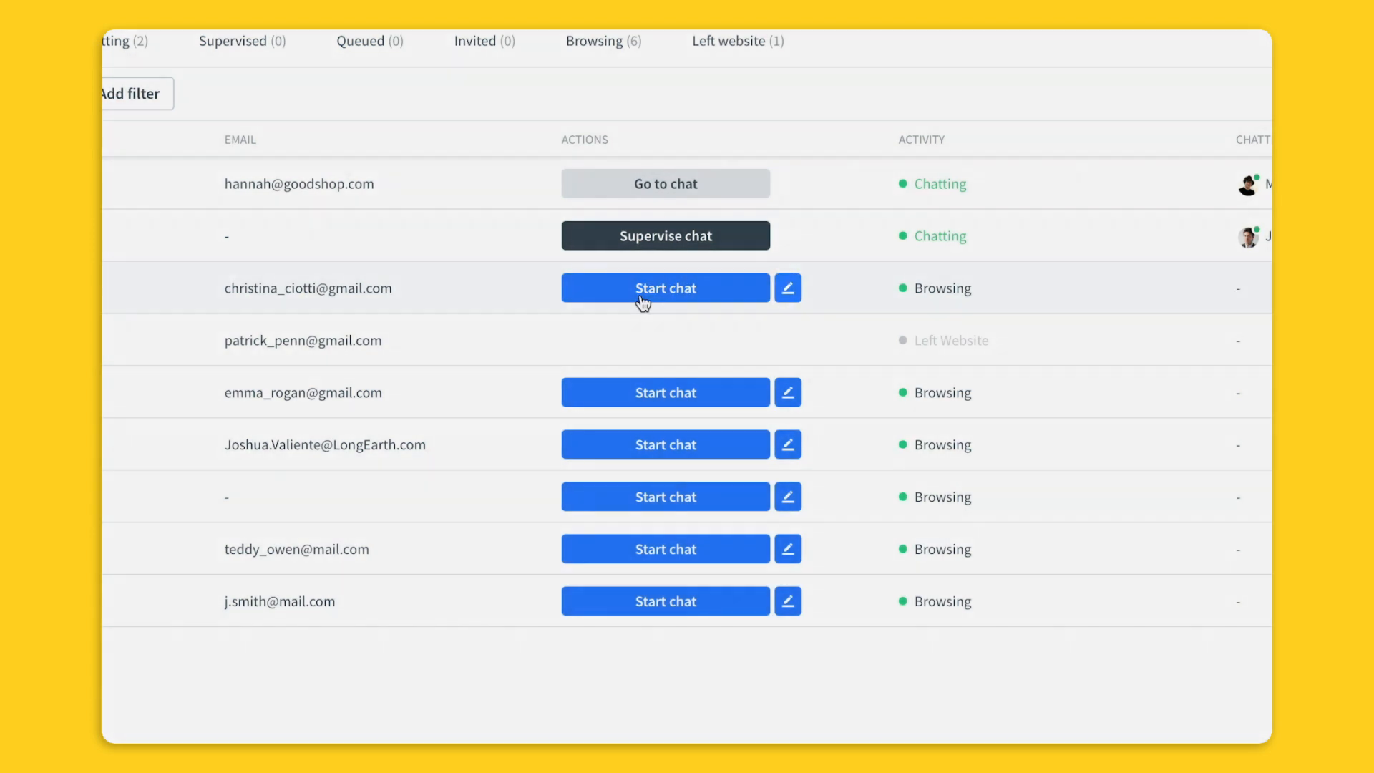
Filter the Customers list to the two visitors currently chatting, Hannah and Elizabeth
{"action": "left_click", "coordinate": [301, 121]}
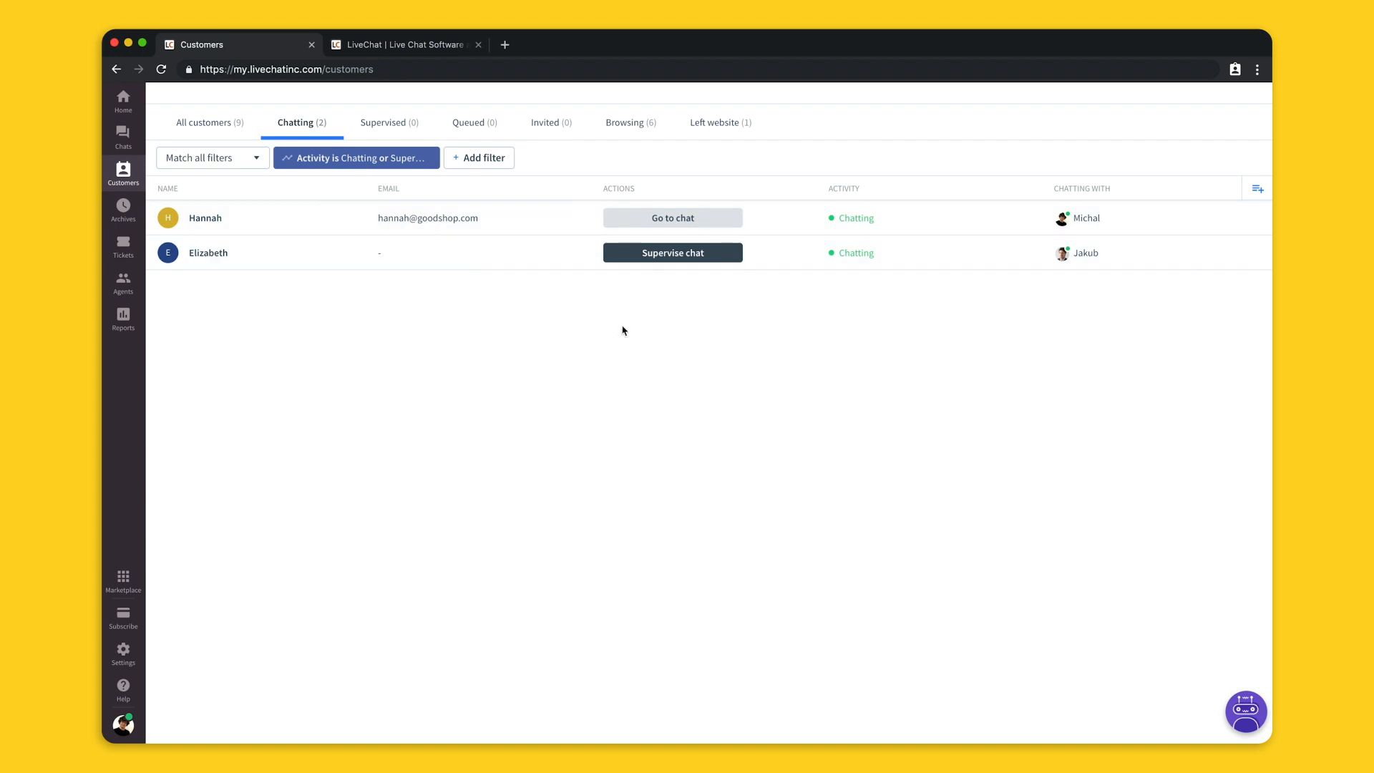
{"action": "mouse_move", "coordinate": [670, 275]}
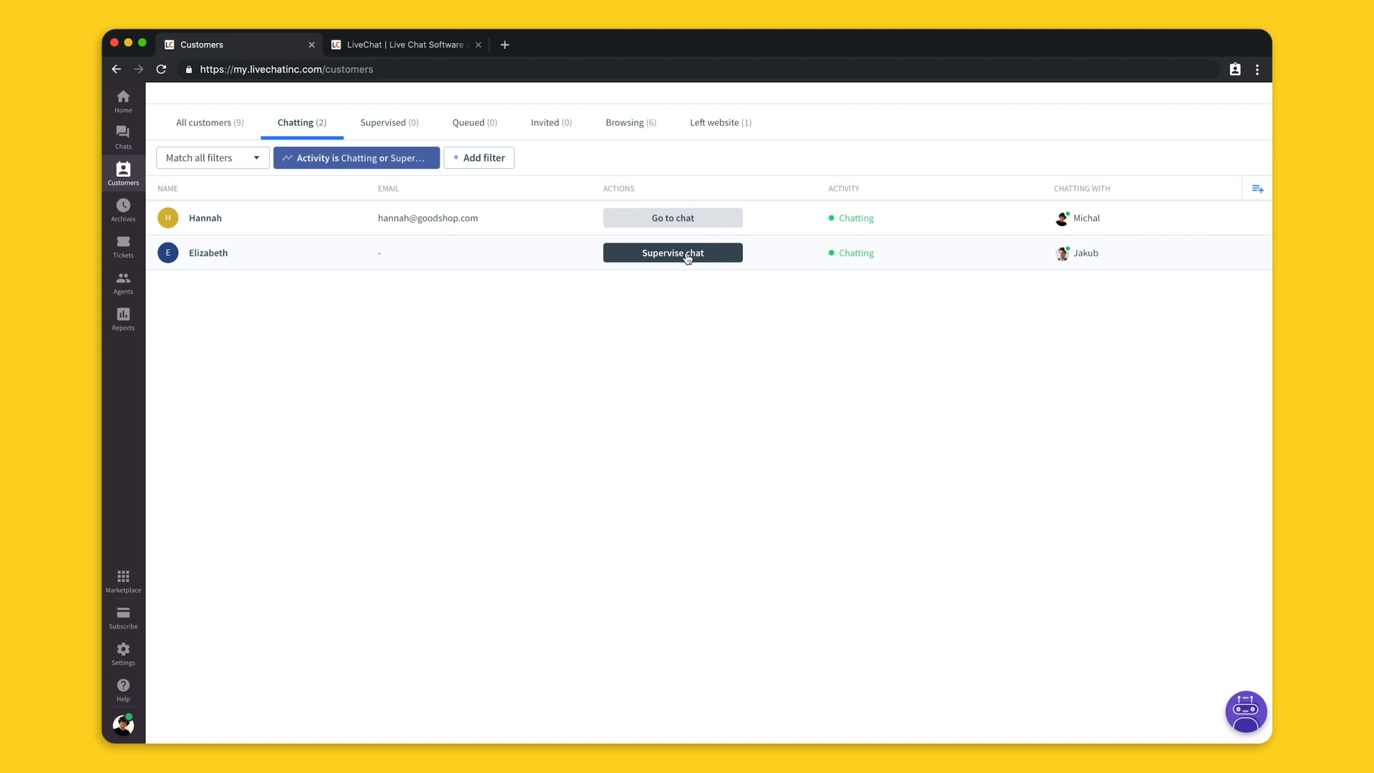
{"action": "mouse_move", "coordinate": [123, 211]}
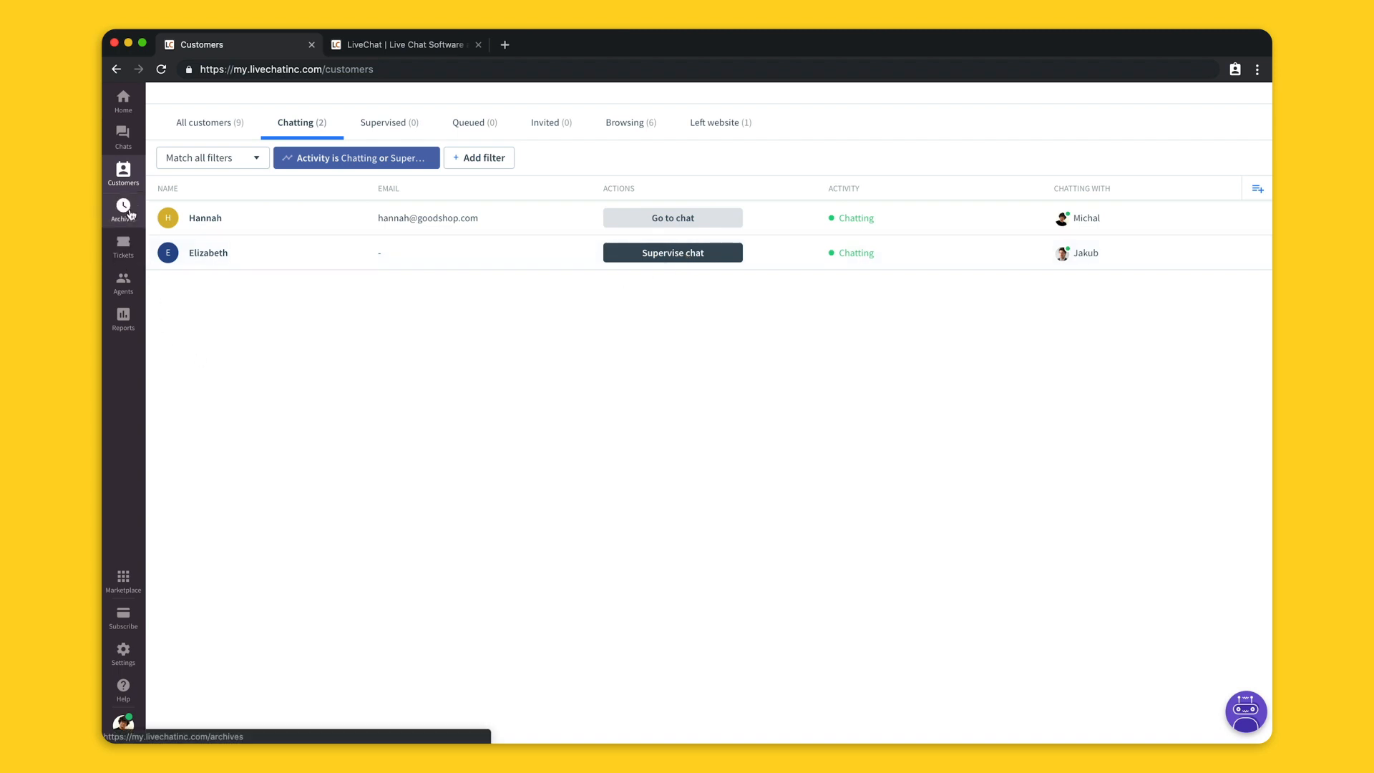
View Edd's closed archived chat with Michal, tagged support and sales and rated good
{"action": "left_click", "coordinate": [123, 208]}
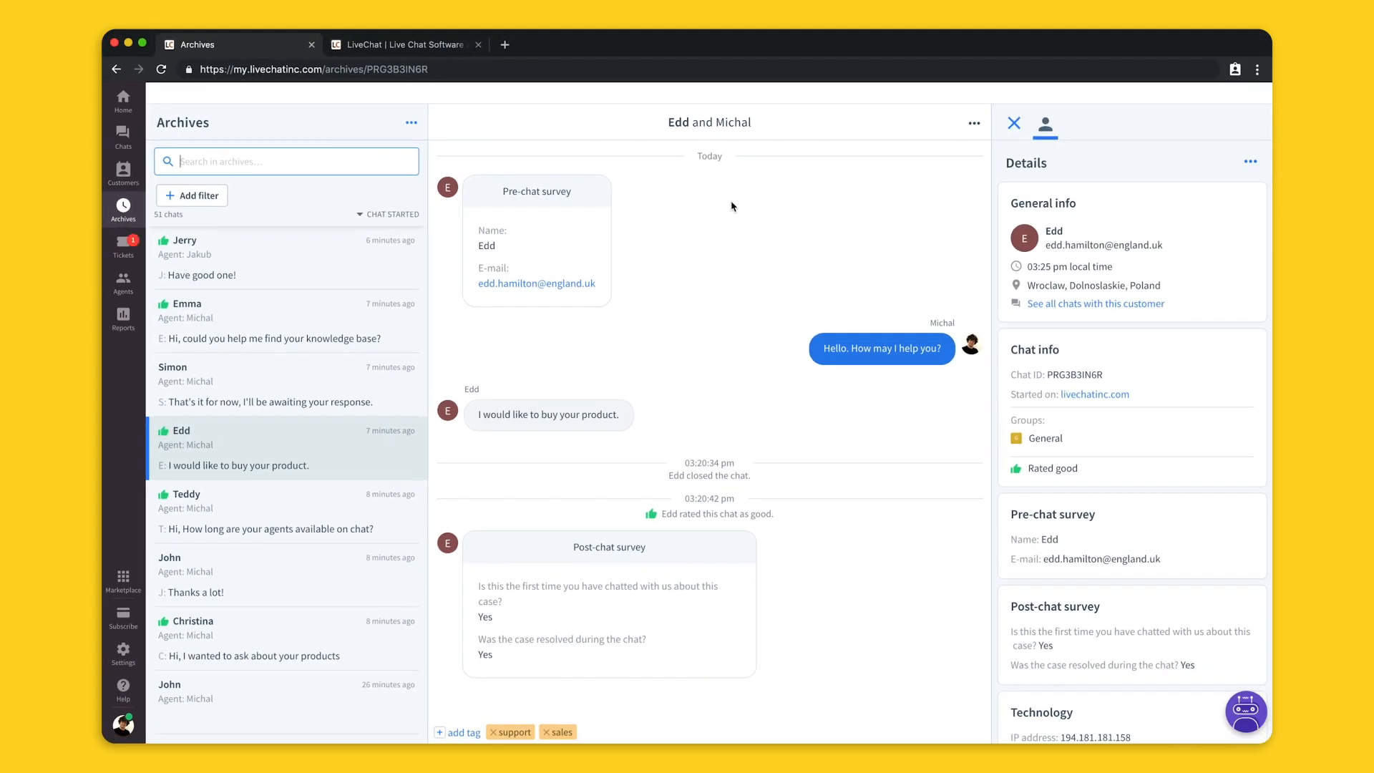
{"action": "mouse_move", "coordinate": [1111, 209]}
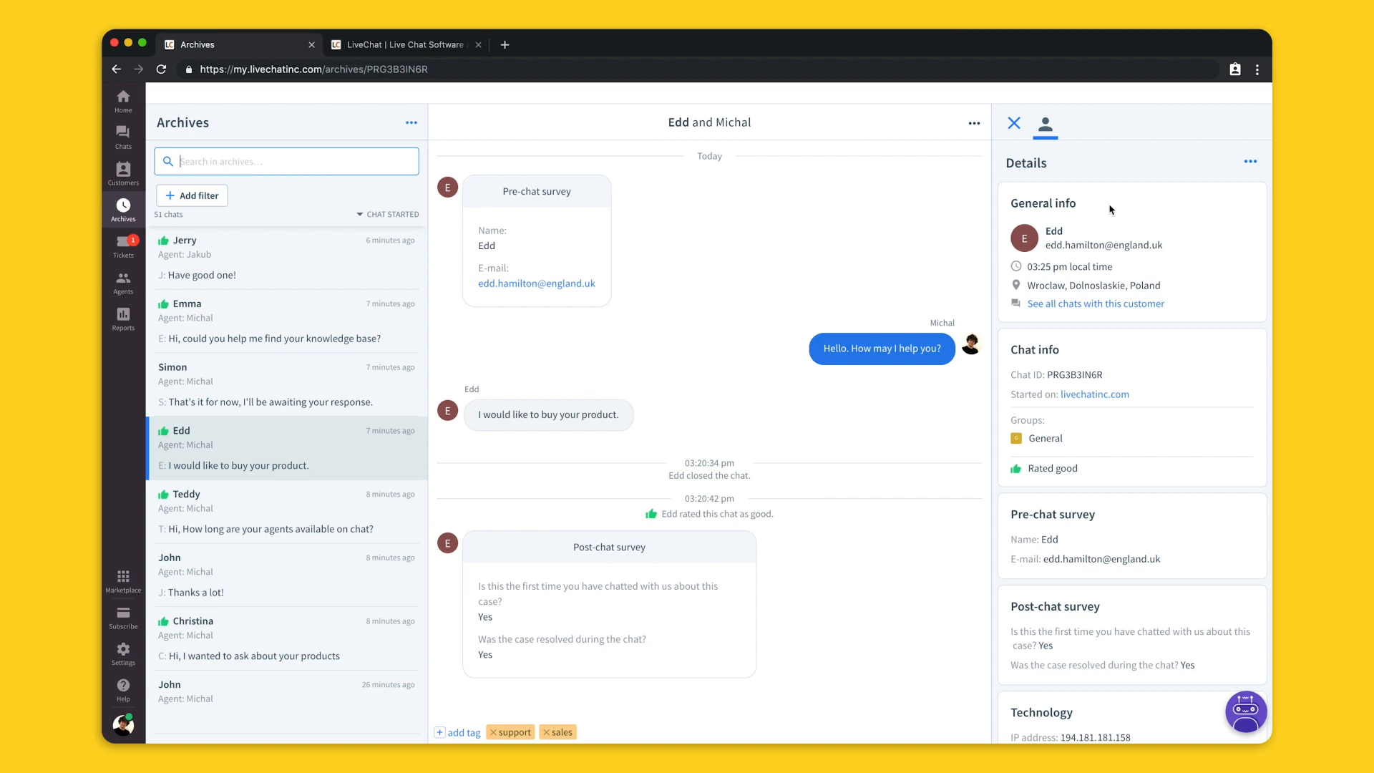
{"action": "mouse_move", "coordinate": [1107, 209]}
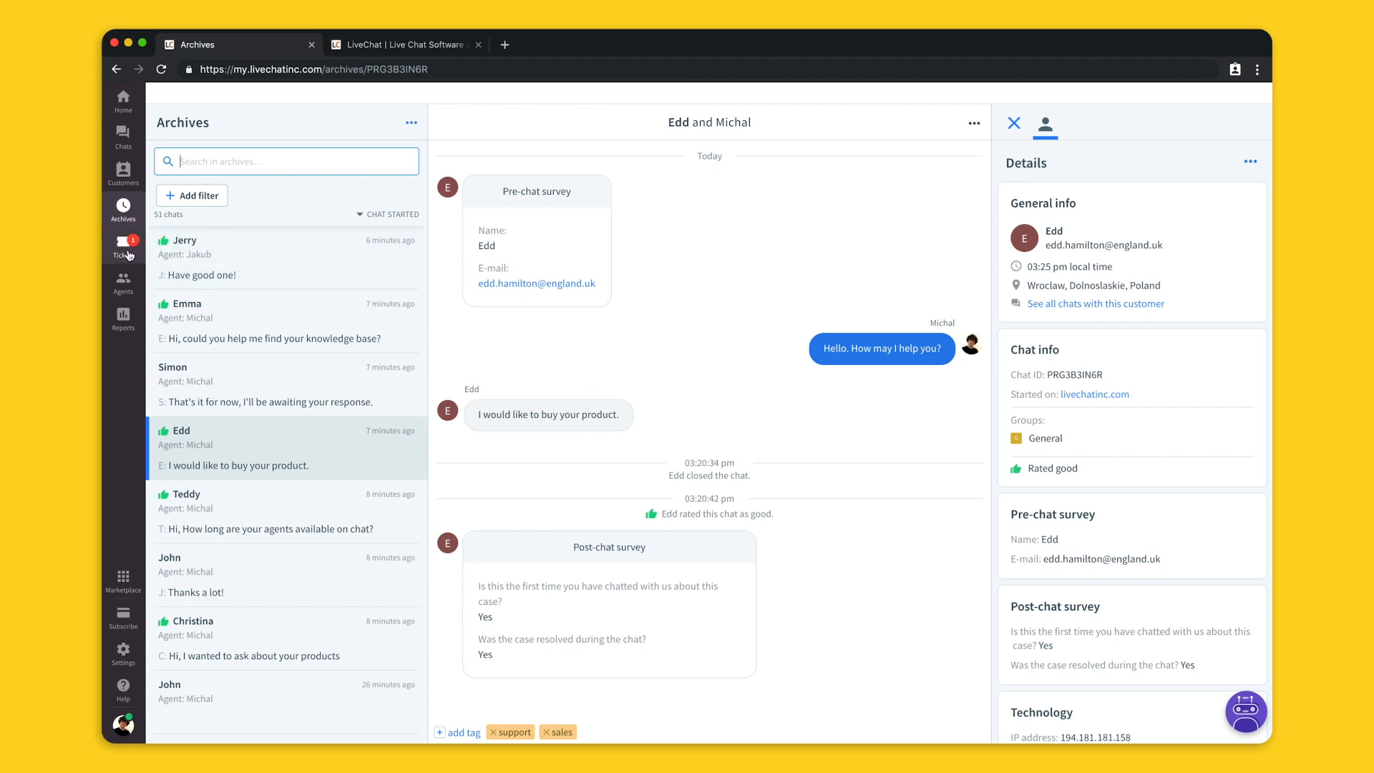
View jimmy's open 'Sales questions' ticket, tagged sales and assigned to Michal, ready to reply
{"action": "left_click", "coordinate": [123, 244]}
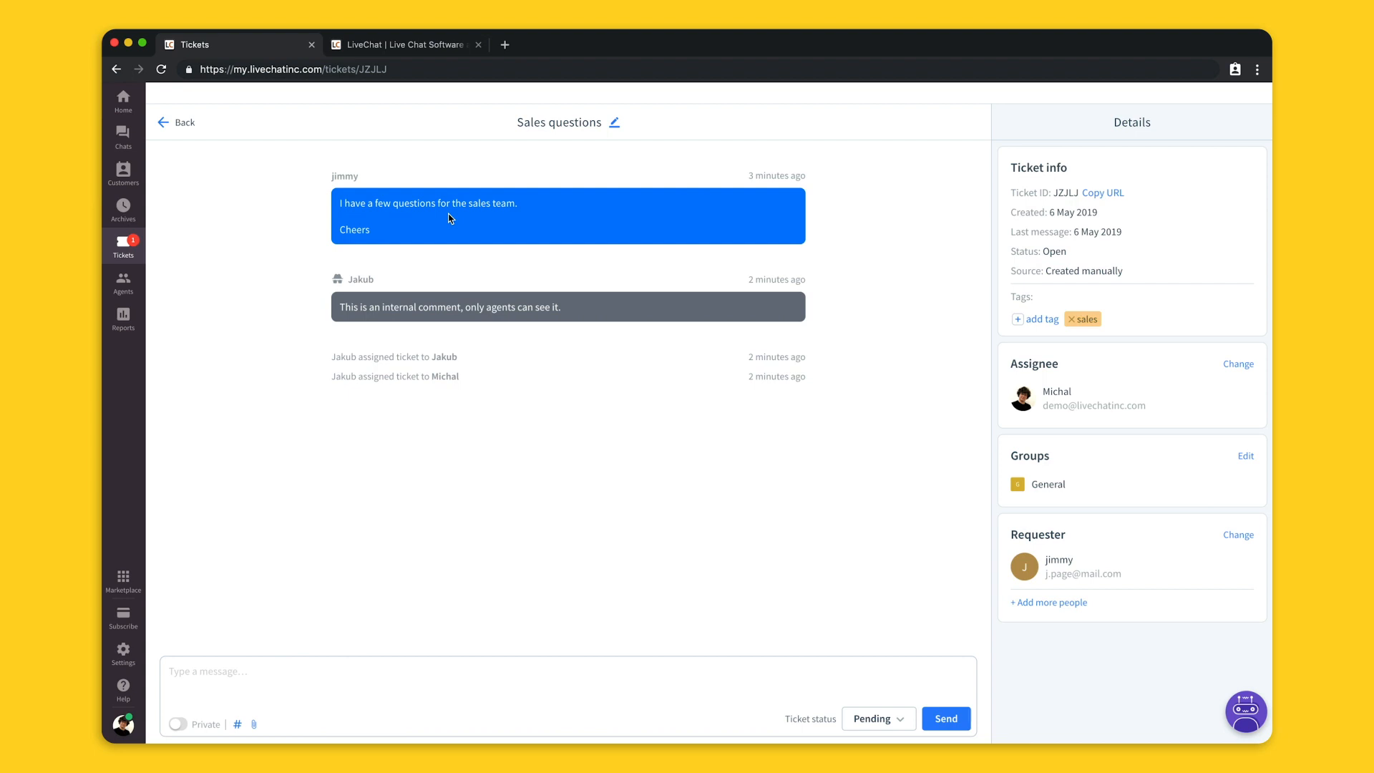
{"action": "mouse_move", "coordinate": [505, 325]}
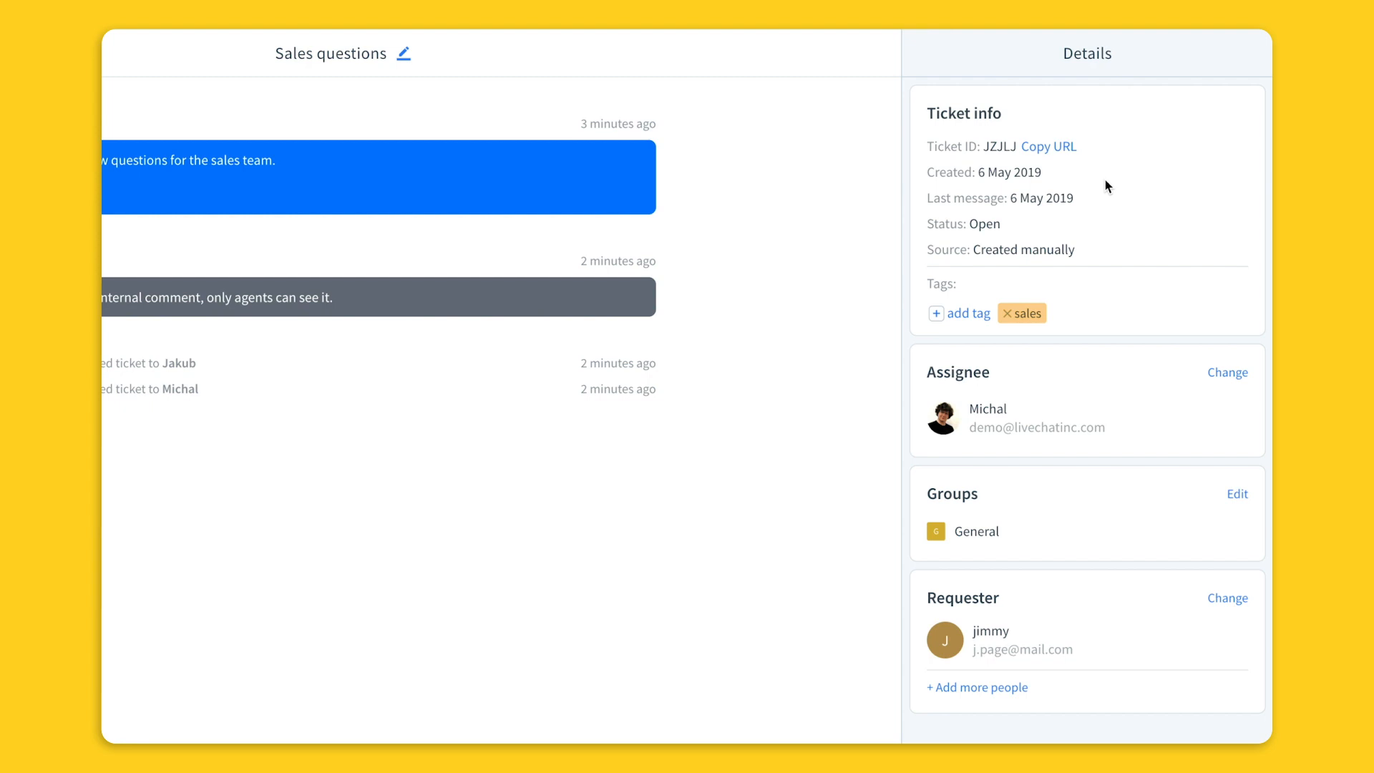
{"action": "mouse_move", "coordinate": [1091, 289]}
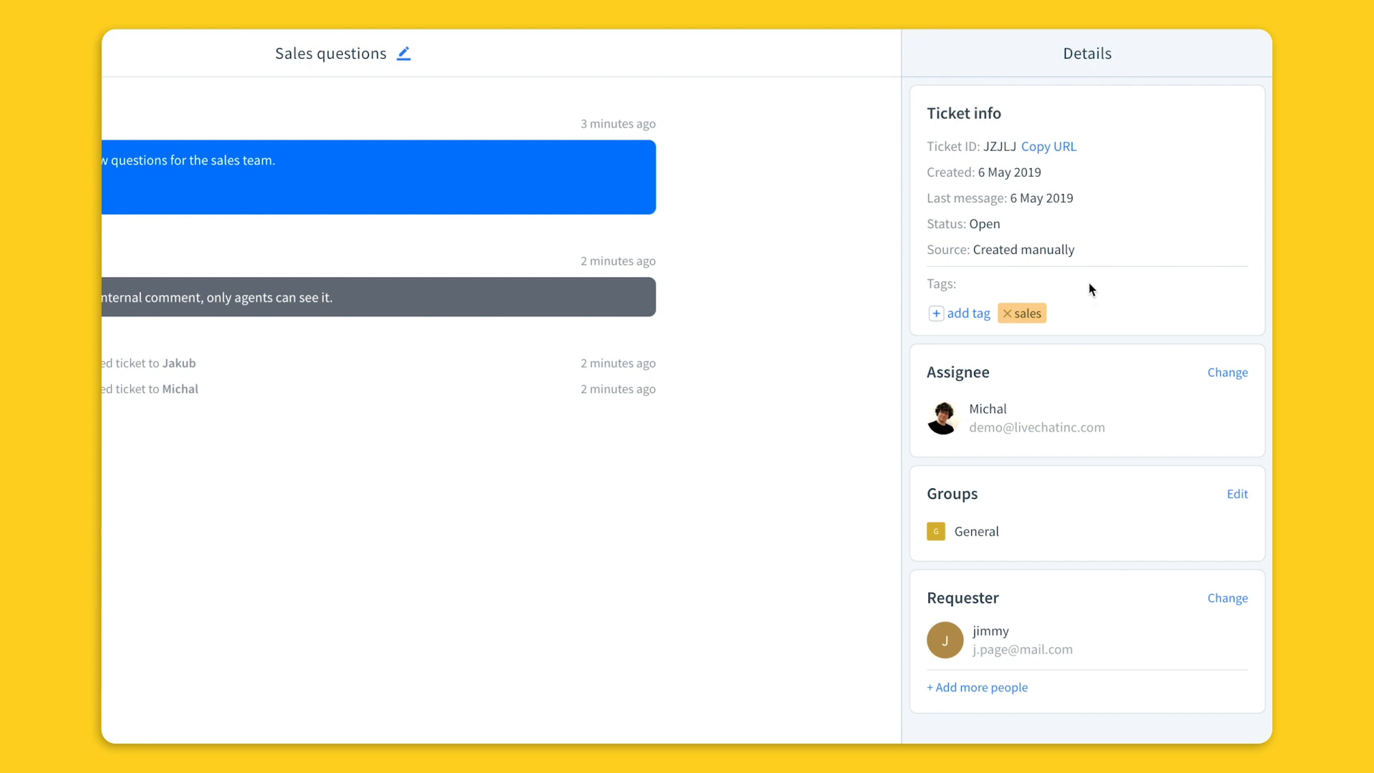
{"action": "mouse_move", "coordinate": [970, 391]}
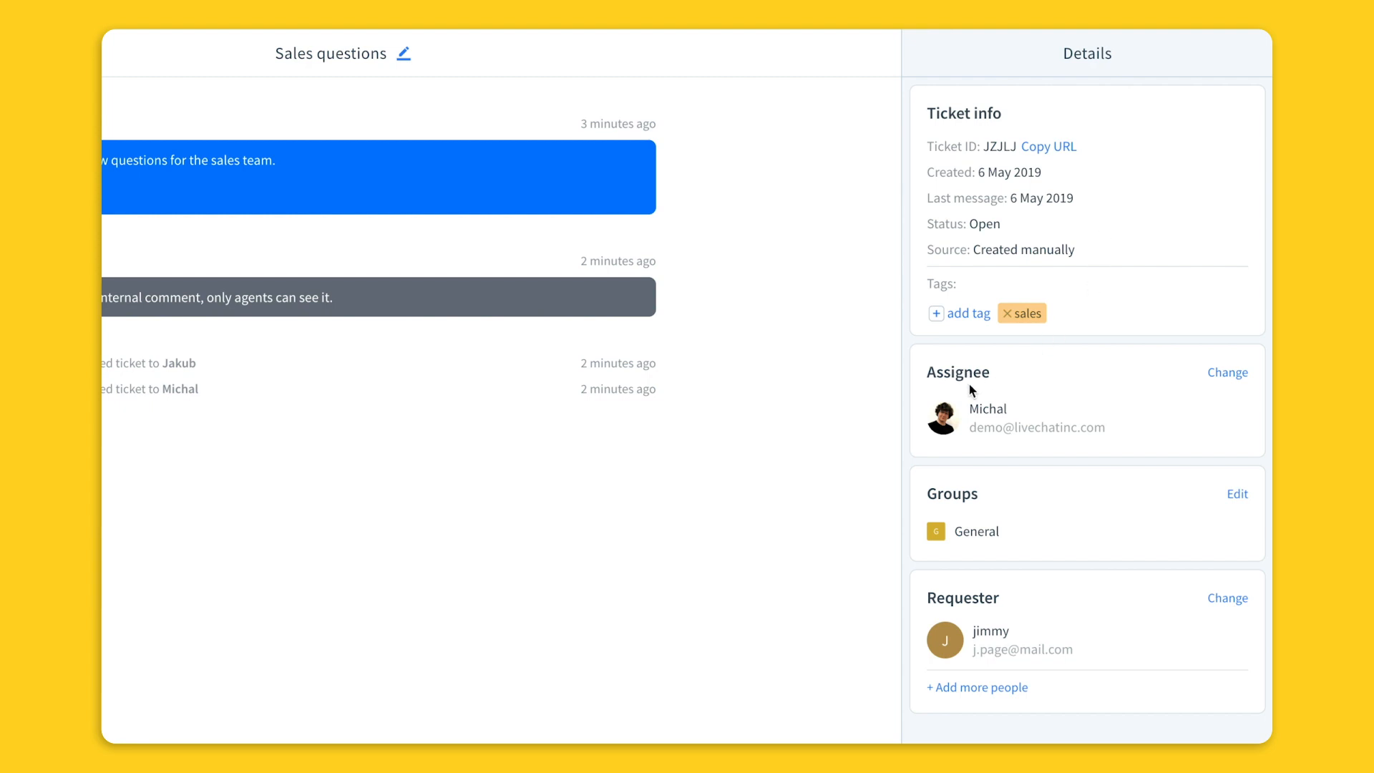
{"action": "mouse_move", "coordinate": [1227, 372]}
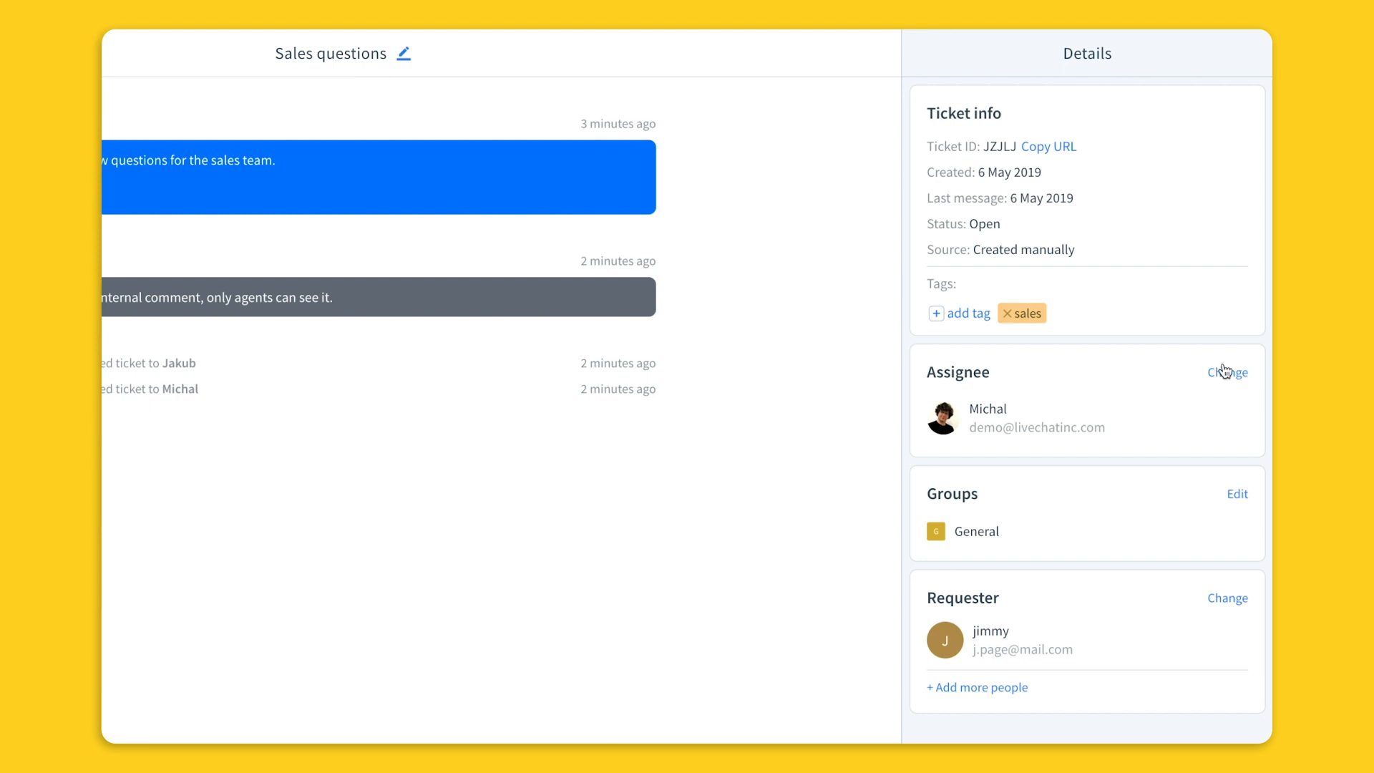
{"action": "left_click", "coordinate": [1227, 373]}
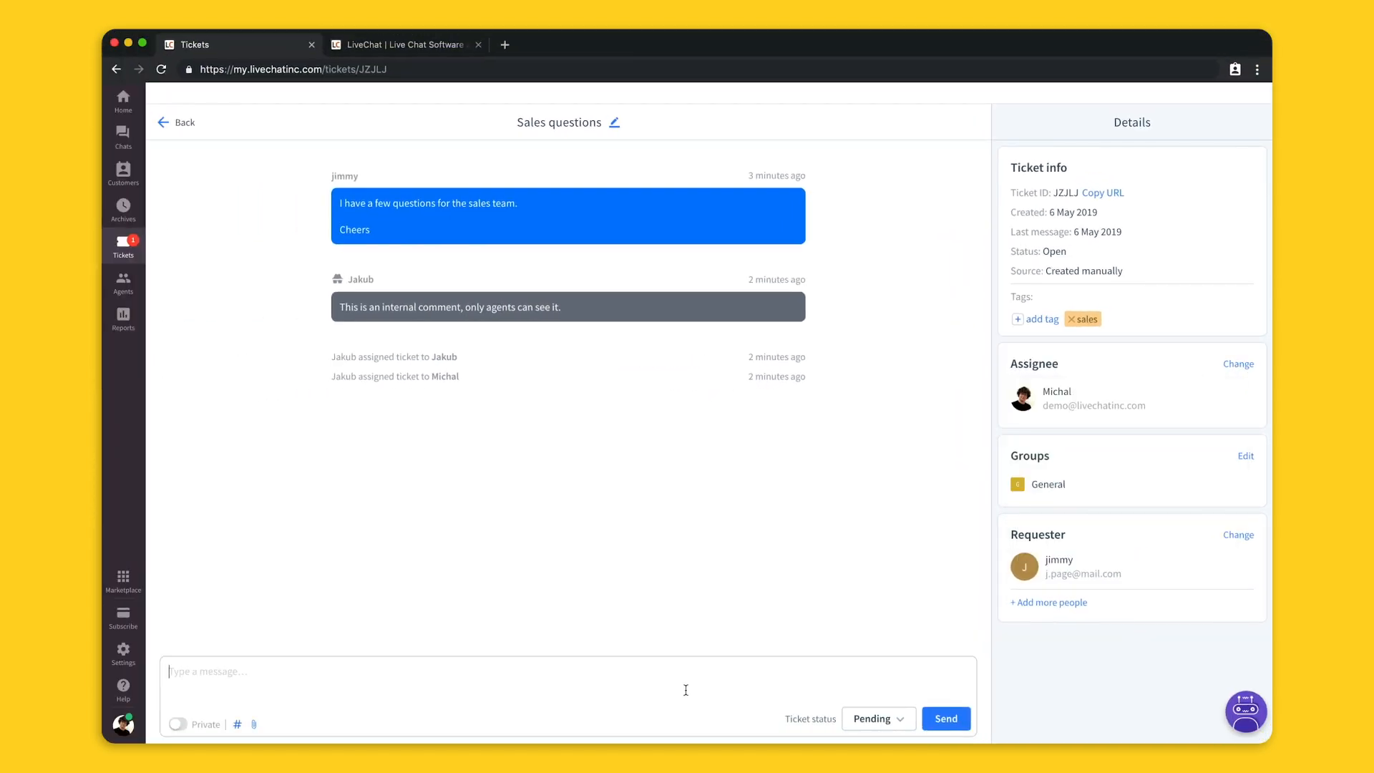
{"action": "mouse_move", "coordinate": [681, 537]}
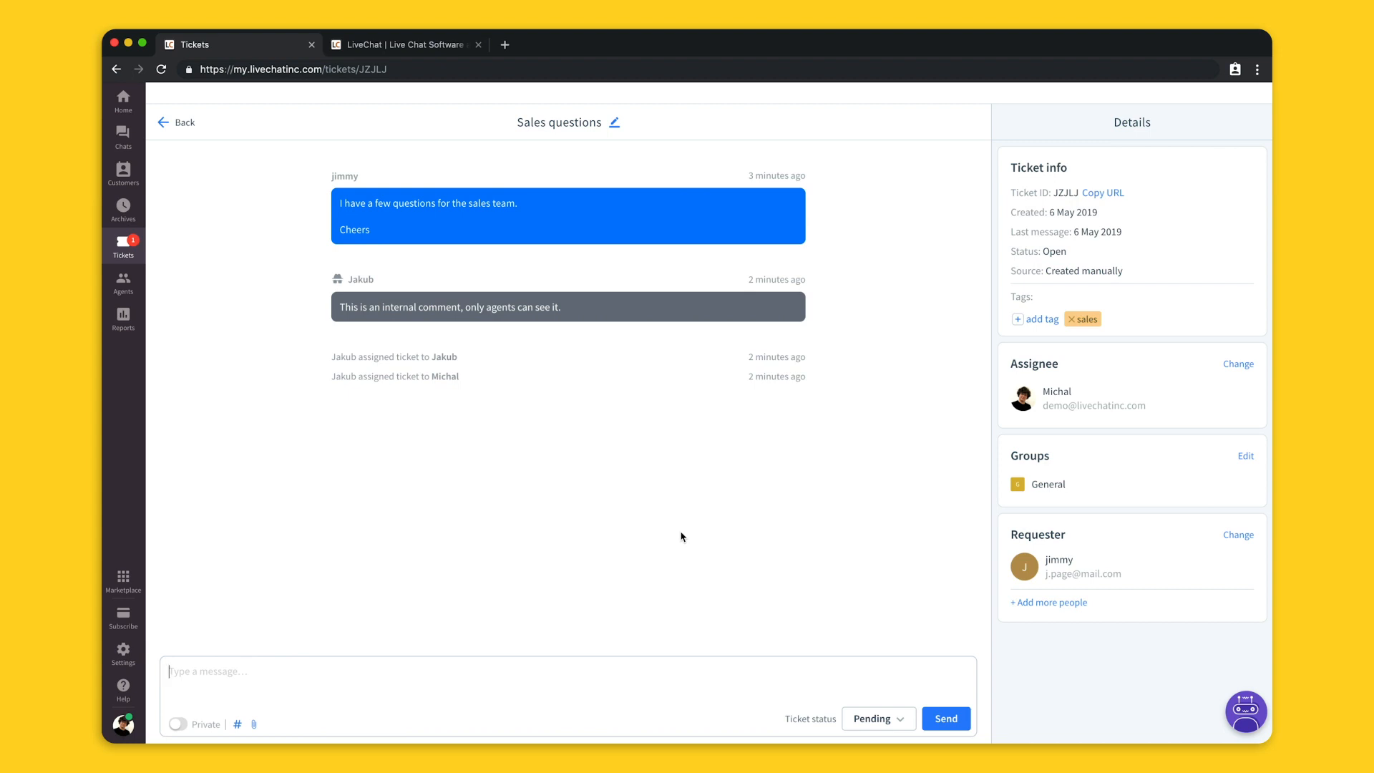
Bring up the canned response shortcuts list (bye to pricing) in the ticket reply with '#'
{"action": "type", "text": "#"}
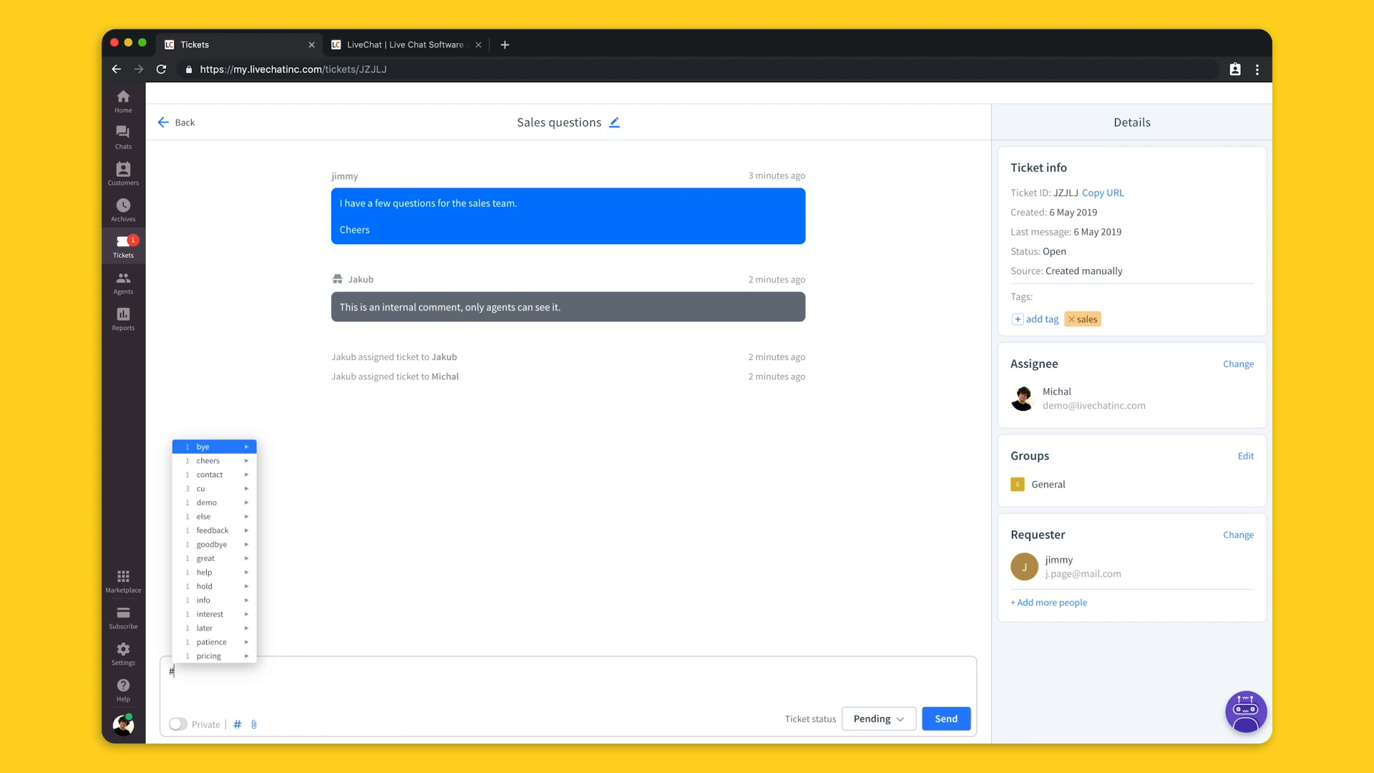